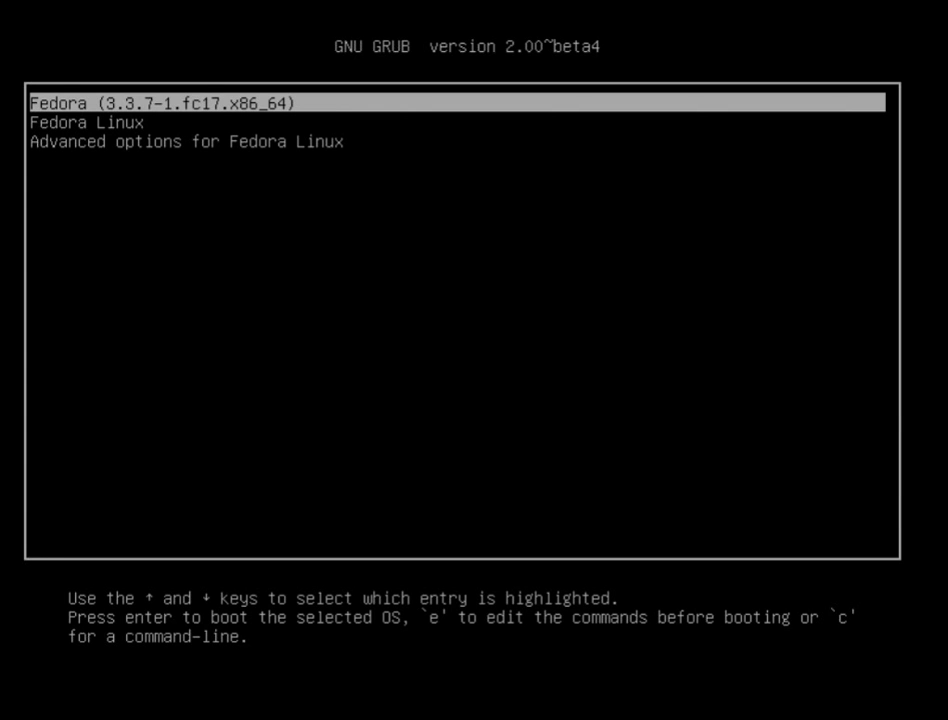
Step: Boot the default Fedora entry and sign in to reach the GNOME Shell desktop
key(Return)
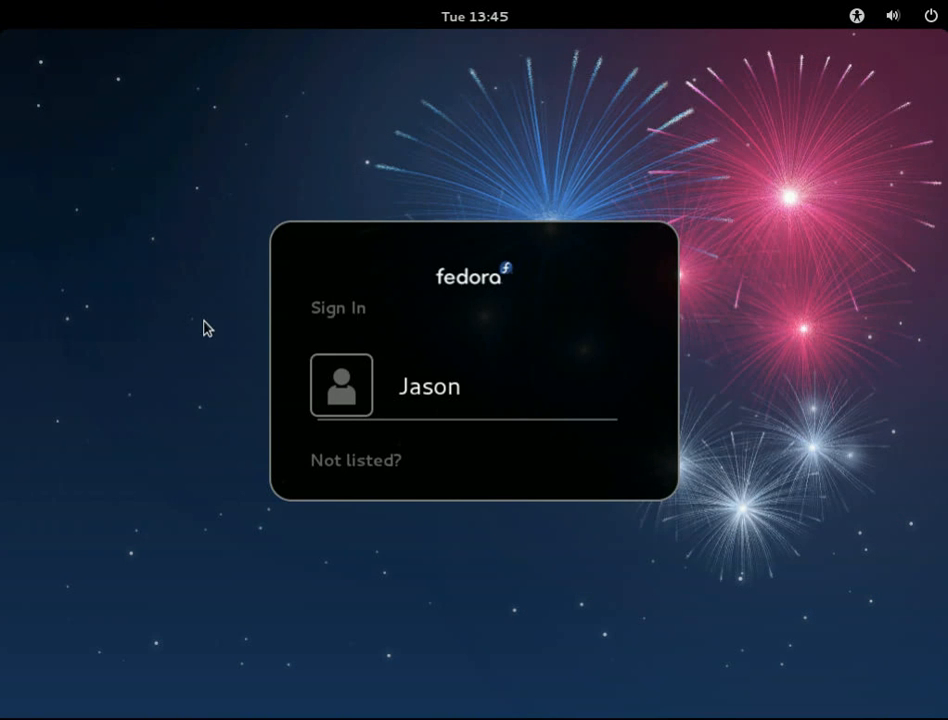
click(428, 386)
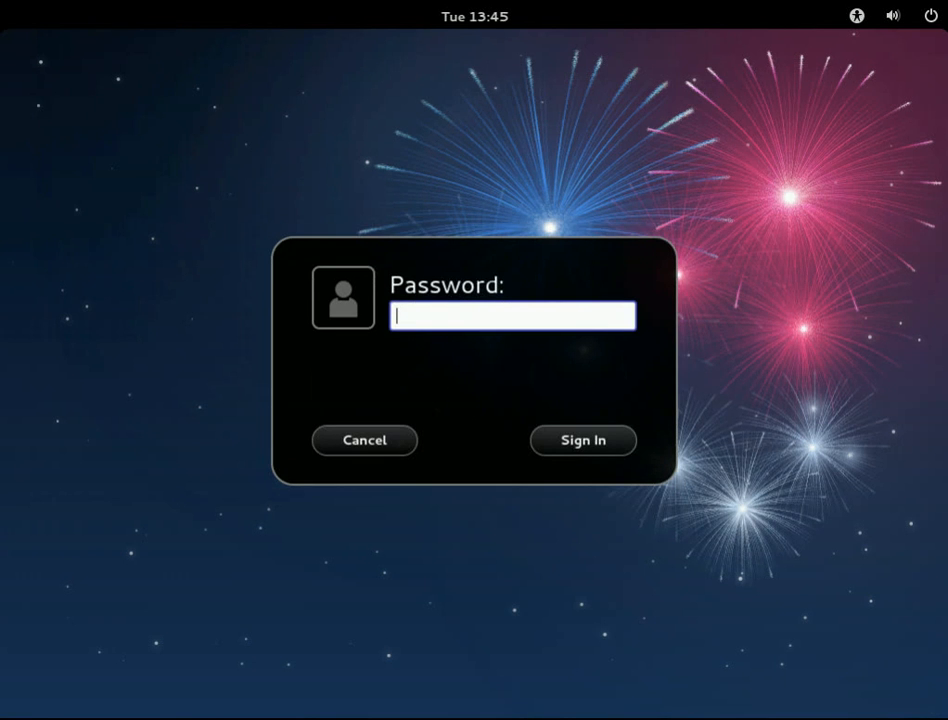
click(582, 440)
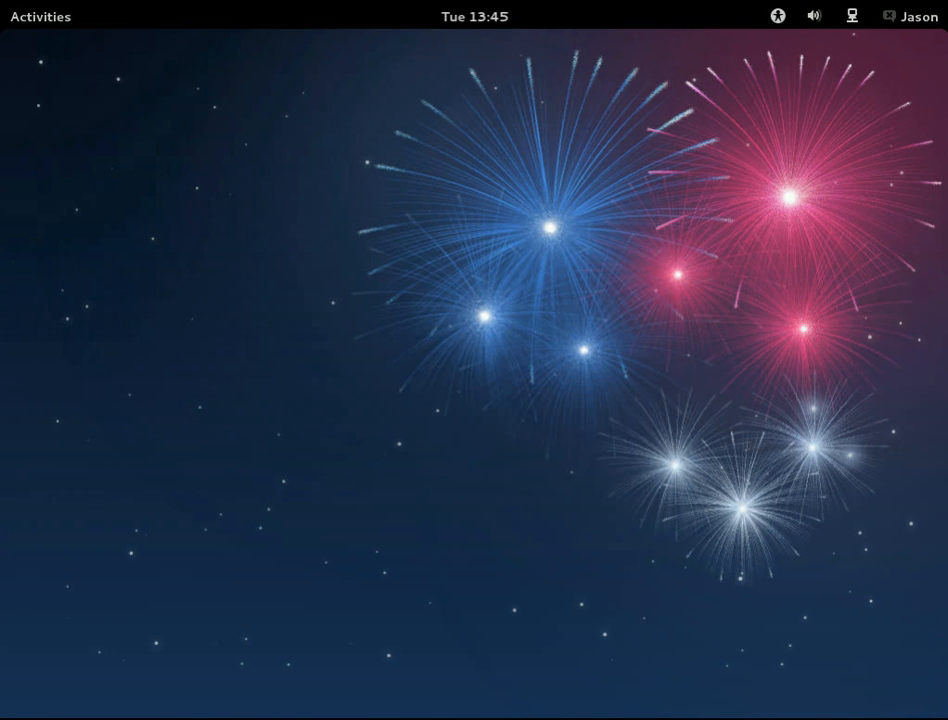
Step: From a root terminal, list the available Plymouth theme packages with yum list
click(40, 16)
text(su -)
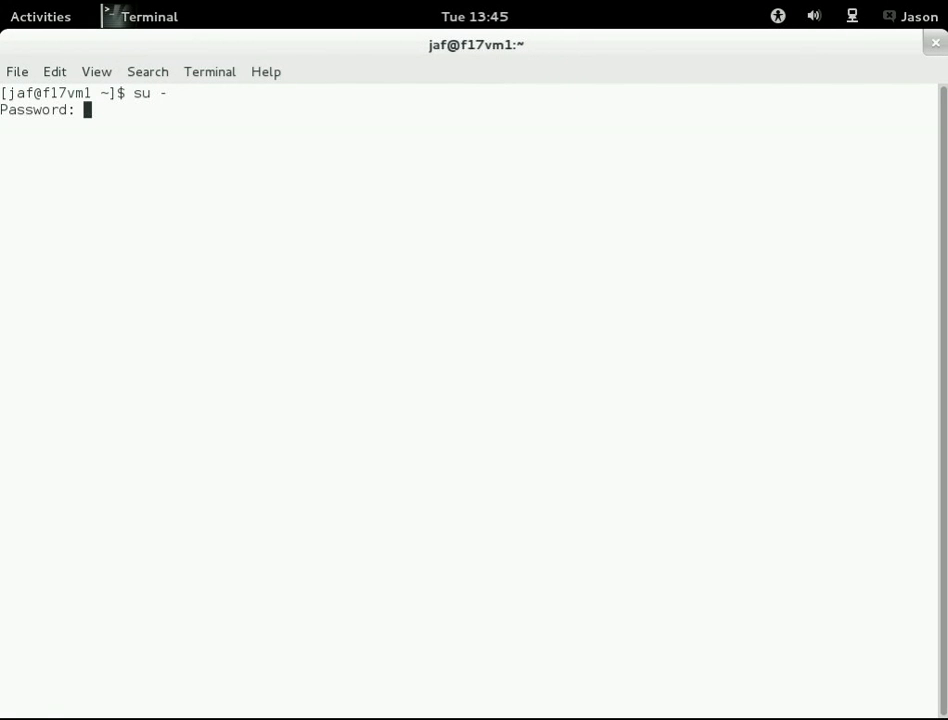
text(yu)
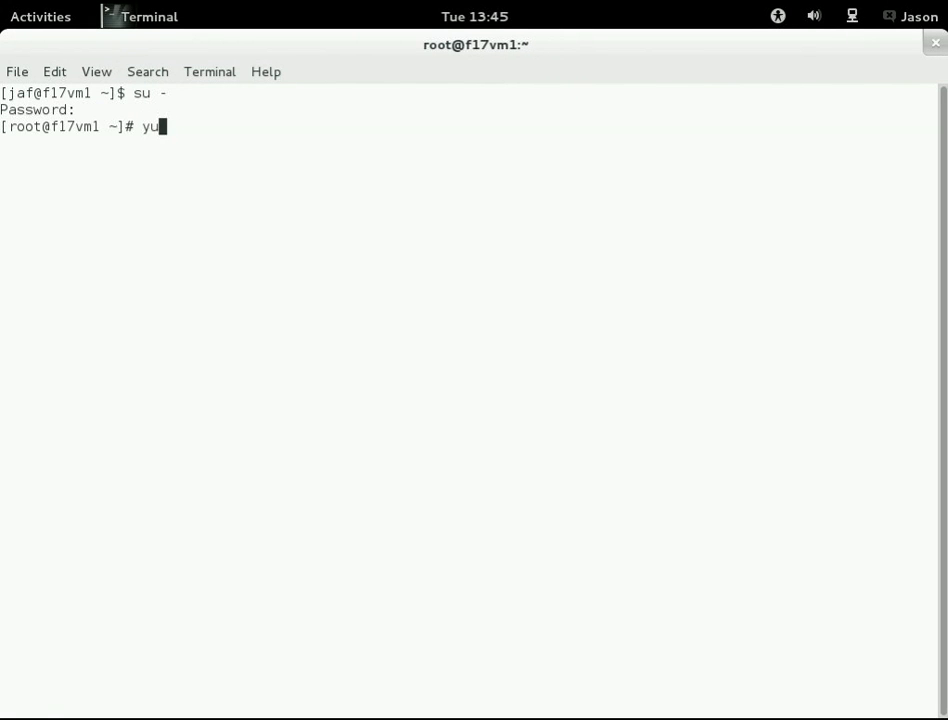
text(m list \*p)
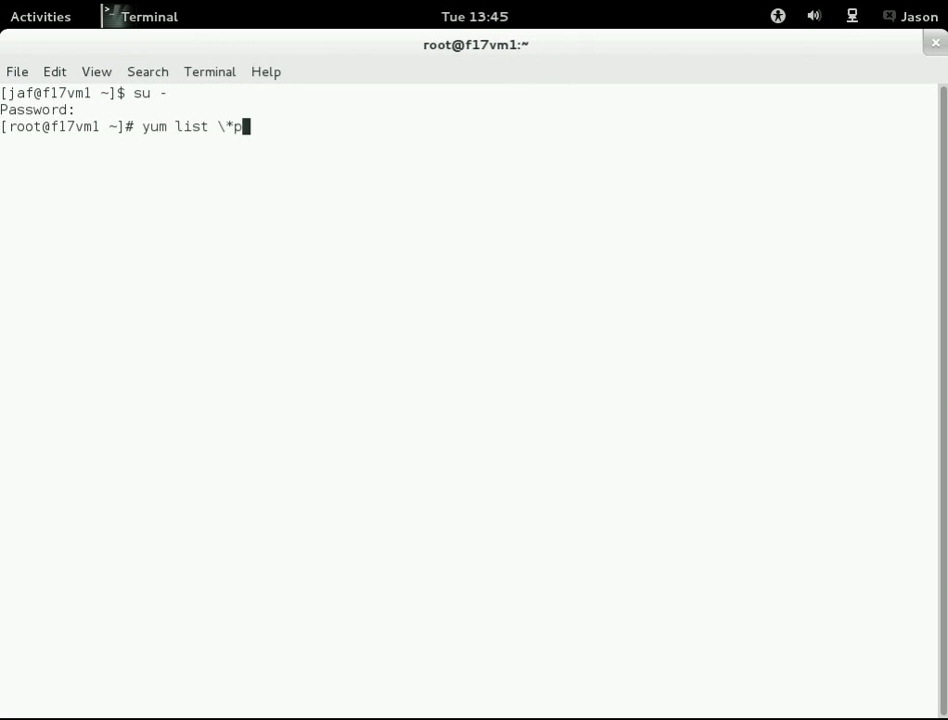
text(lymouth)
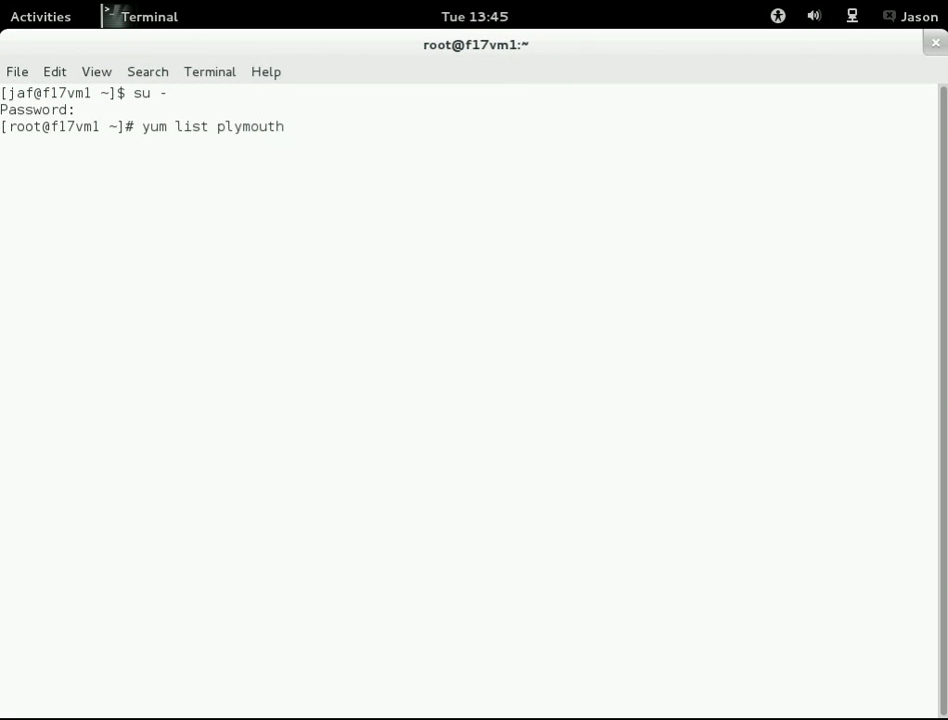
key(Return)
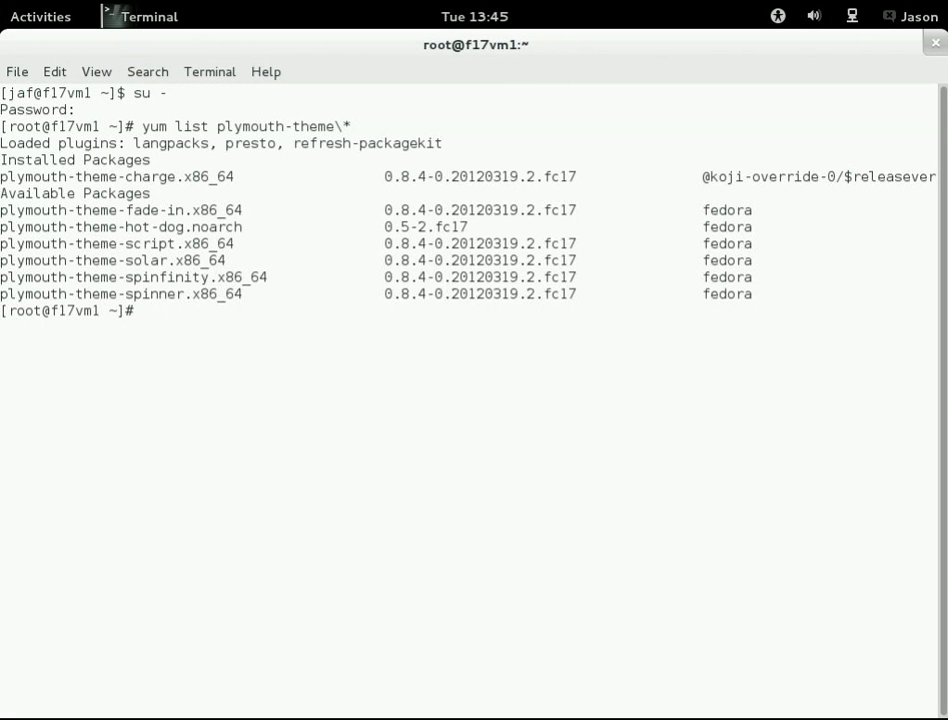
Step: Start the yum install of the plymouth-theme-hot-dog package
text(yum install plymouth-theme)
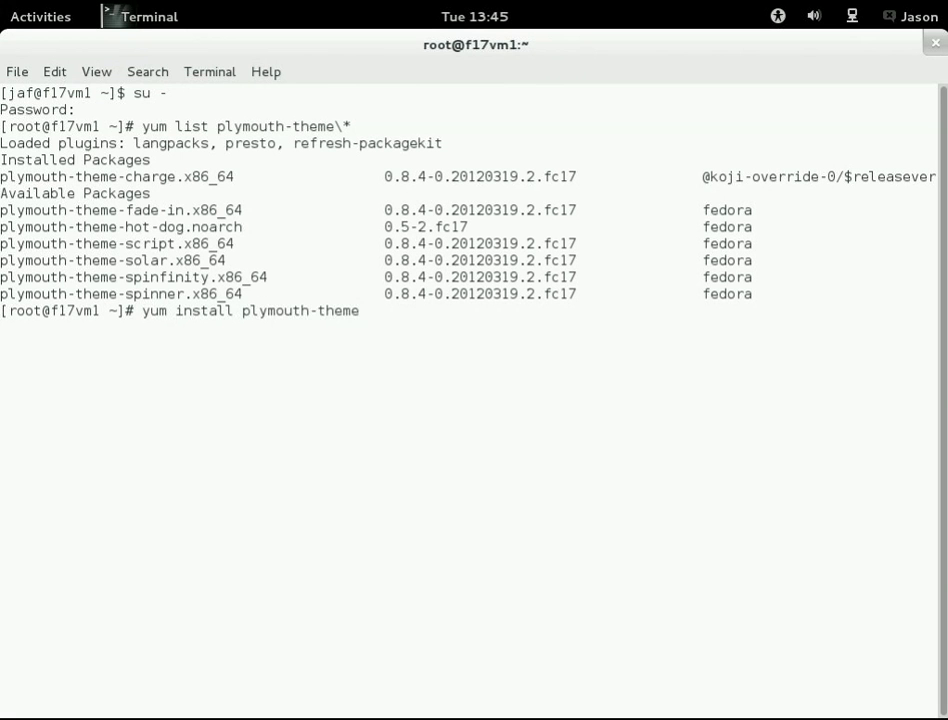
text(-hot-dog)
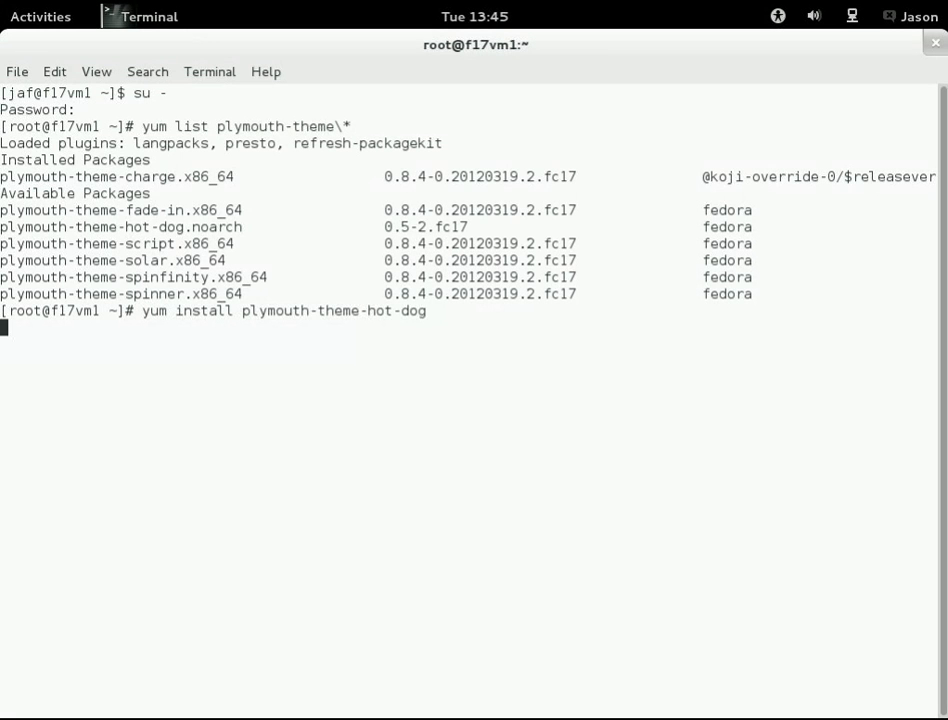
Step: Confirm the yum transaction with y so plymouth-theme-hot-dog installs to Complete
key(Return)
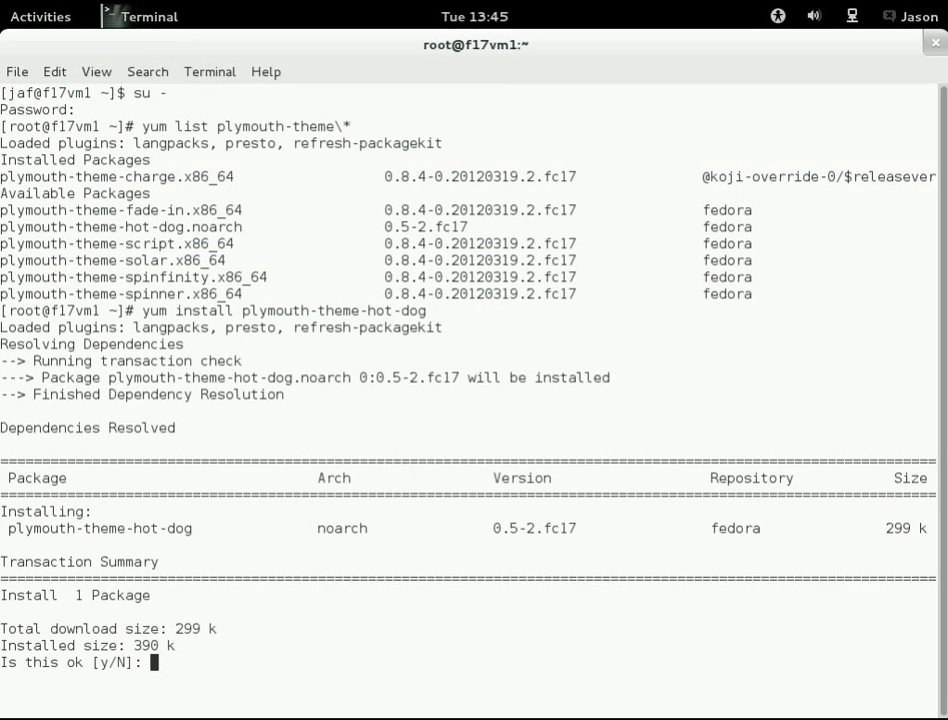
text(y)
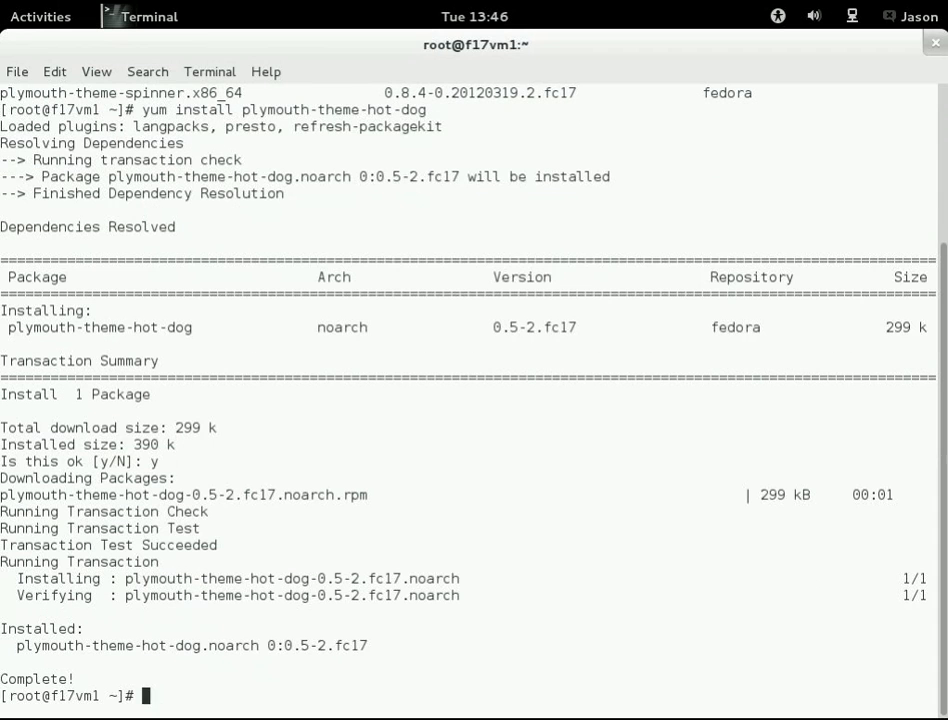
text(plymouth-set-default-theme -)
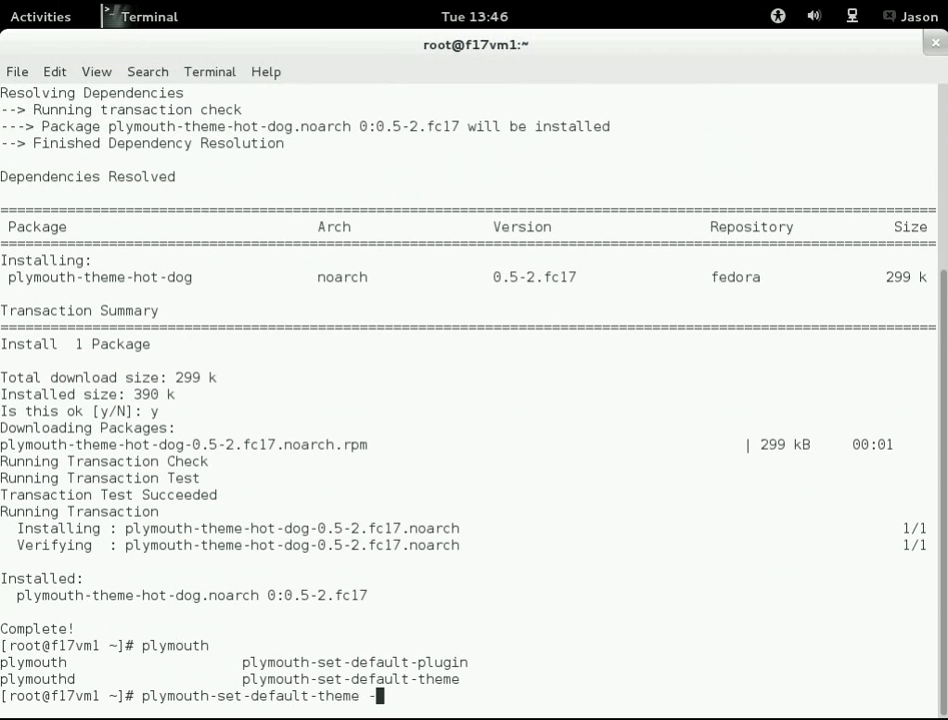
Step: Show plymouth-set-default-theme usage and list the installed boot themes
key(Return)
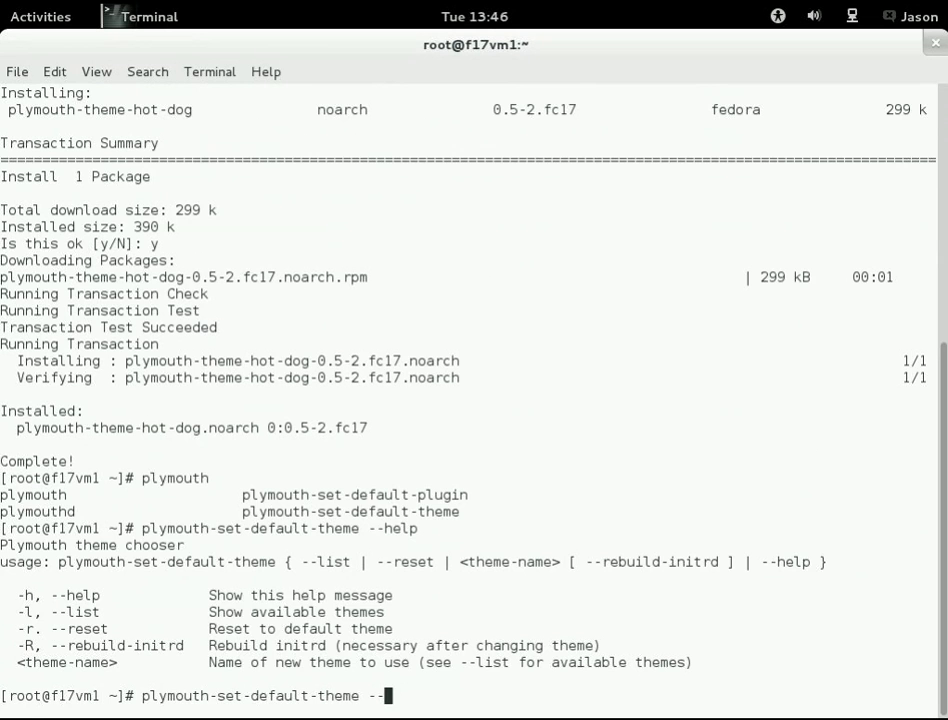
key(Return)
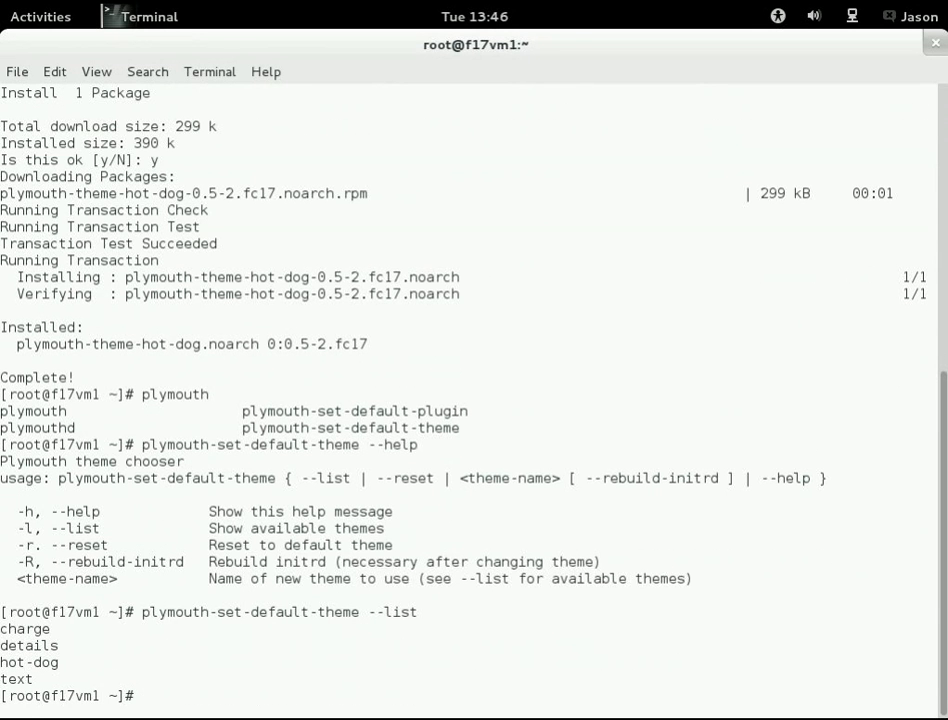
text(plymouth-set-default-theme --list)
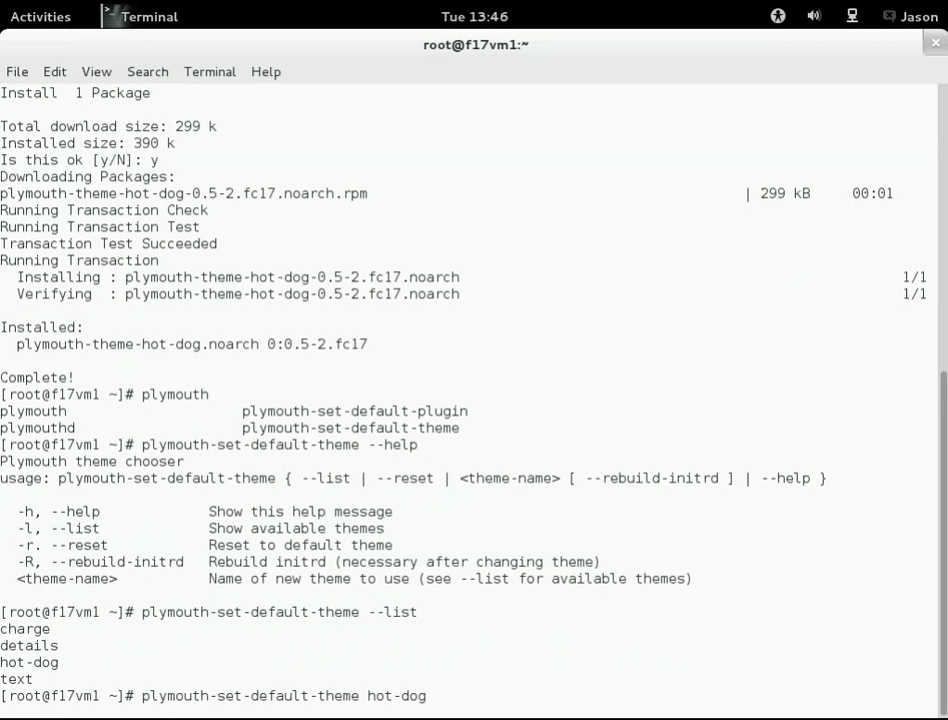
Step: Set hot-dog as the default Plymouth theme with --rebuild-initrd and note 'all done'
text(--re)
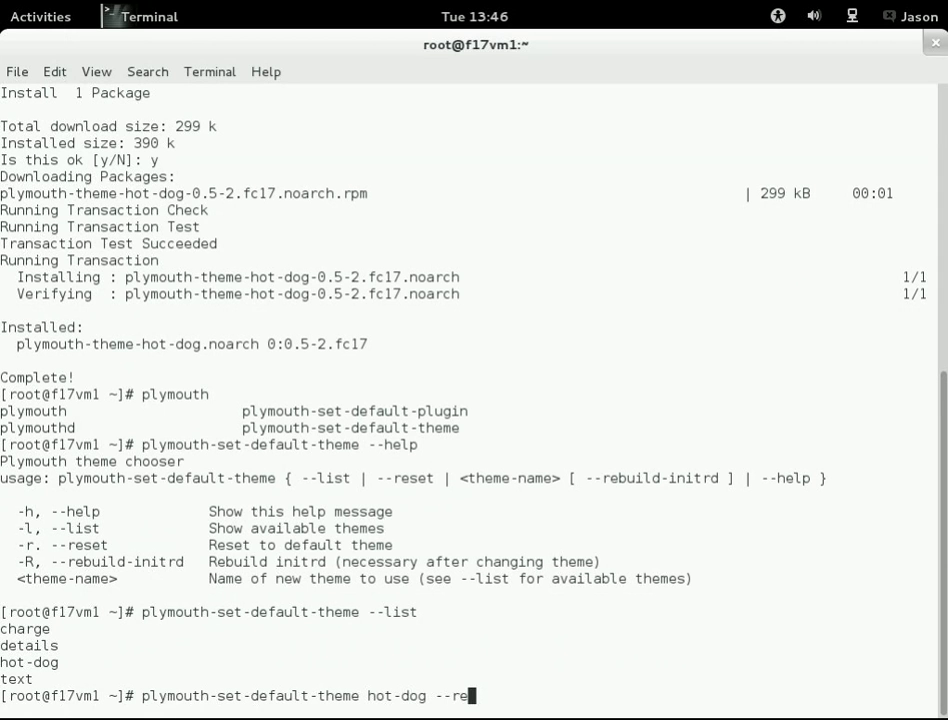
text(build-in)
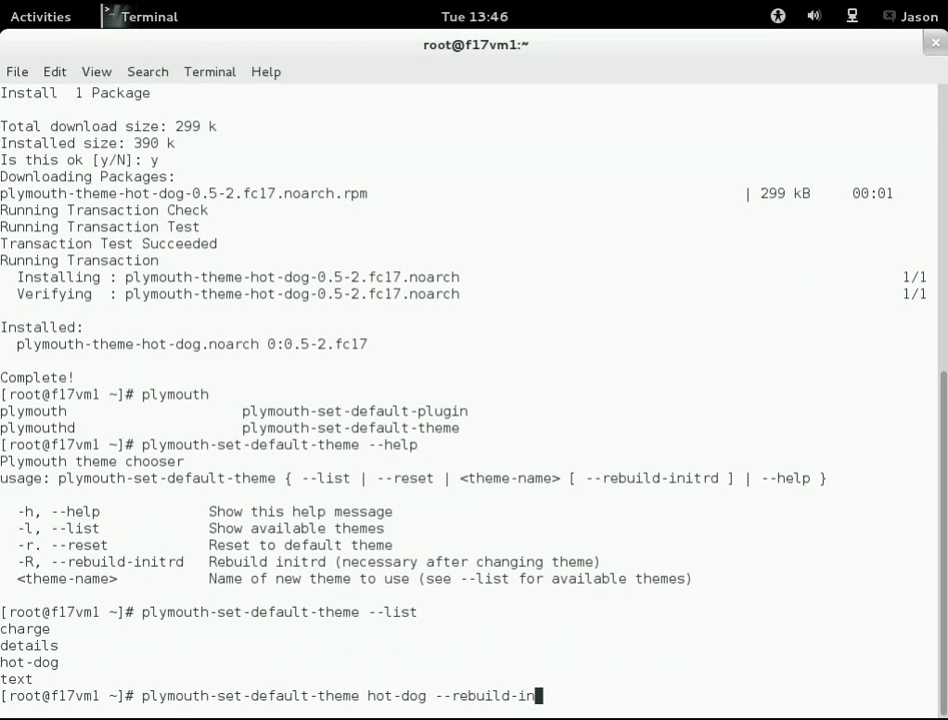
text(trd)
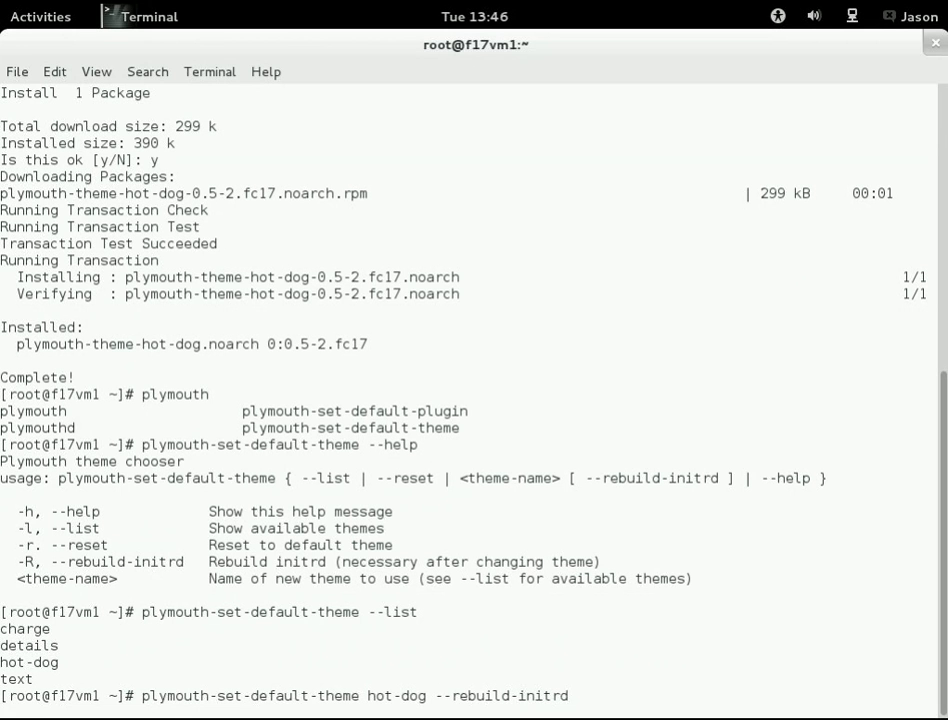
scroll(down, 3)
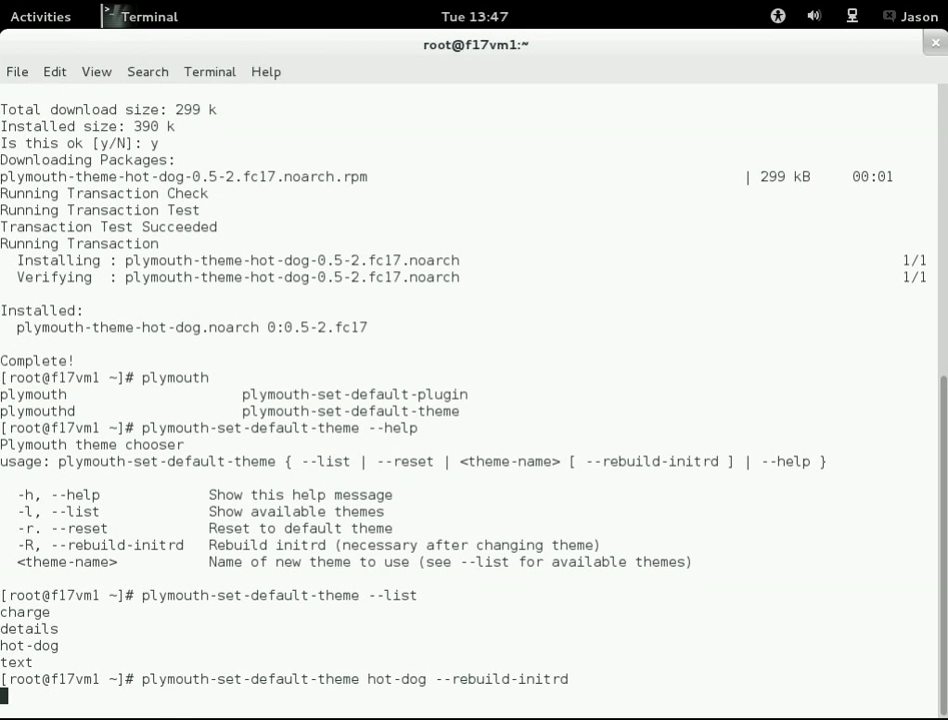
mouse_move(576, 472)
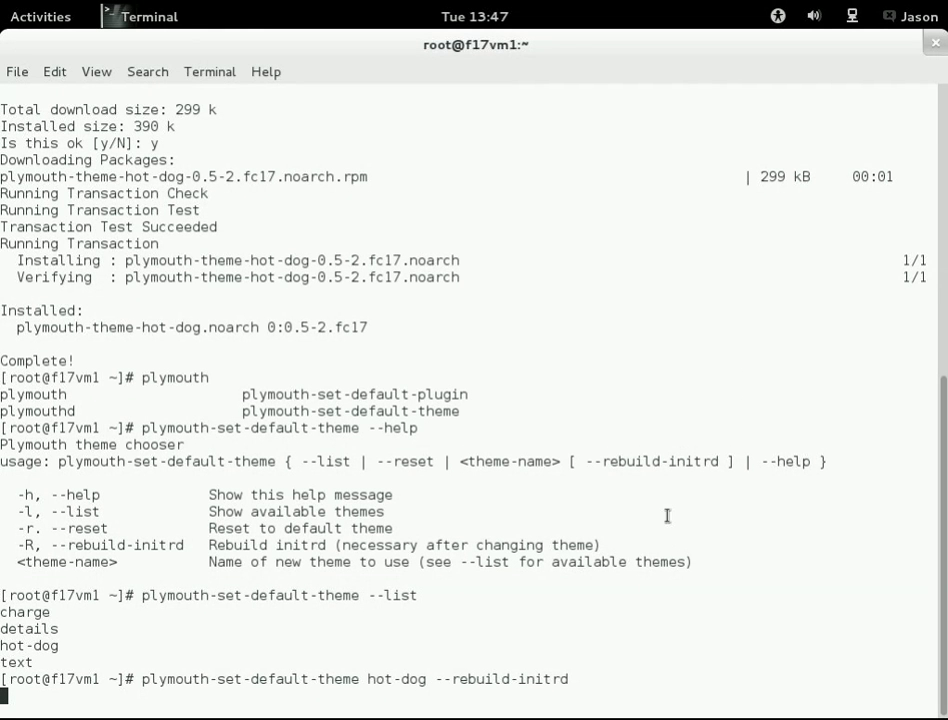
mouse_move(628, 606)
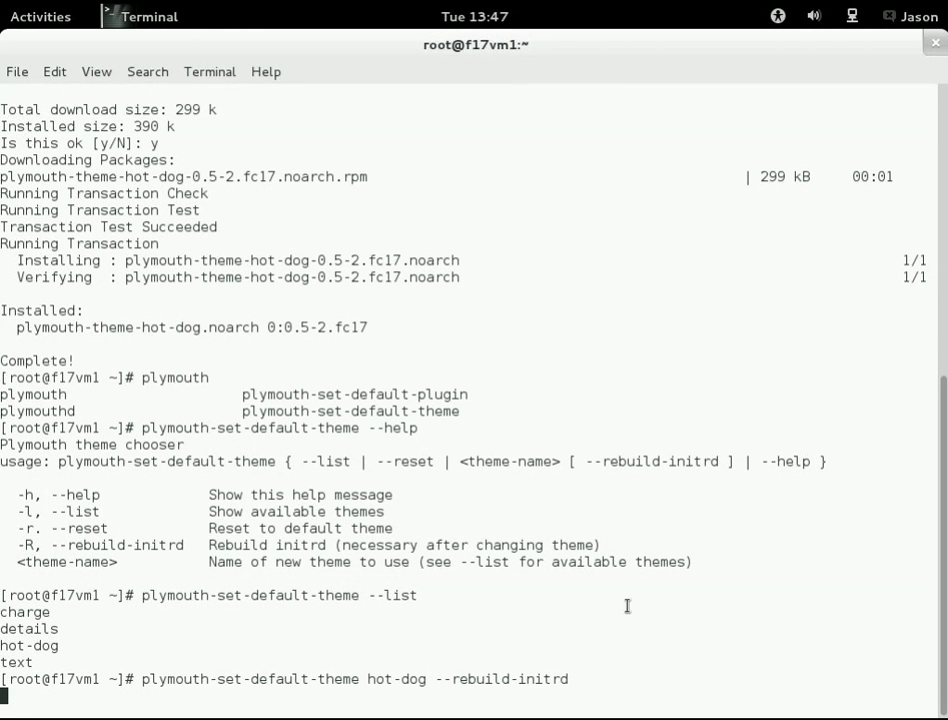
mouse_move(726, 632)
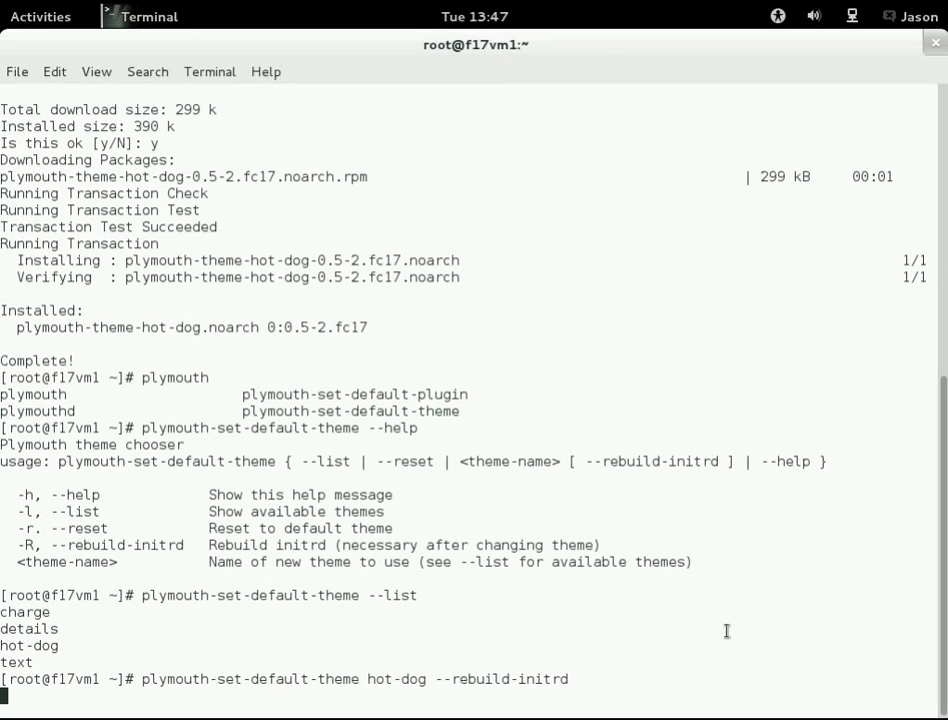
mouse_move(616, 568)
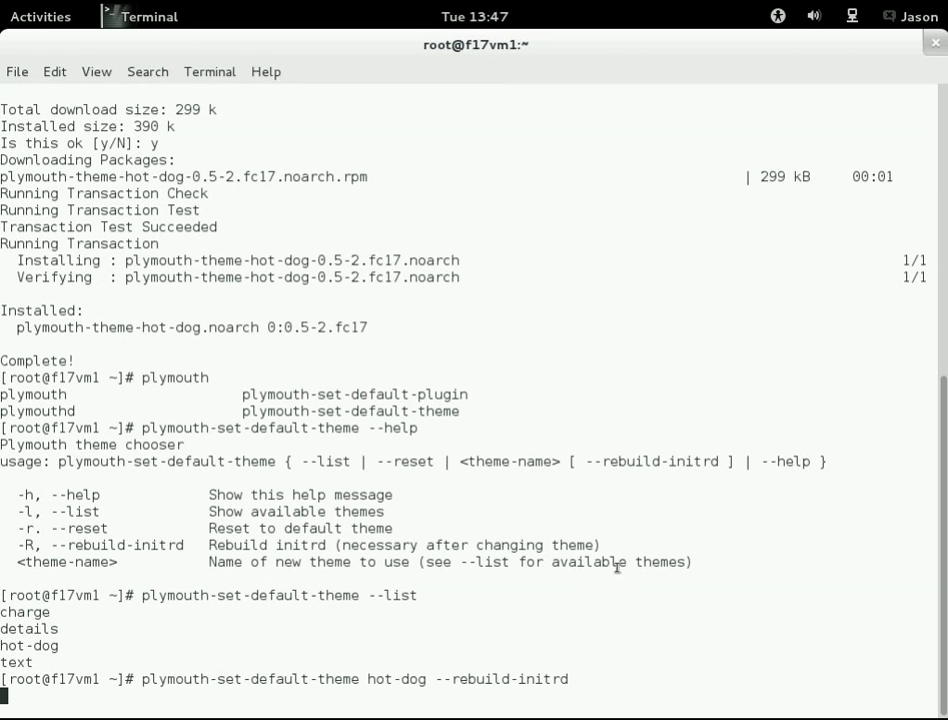
mouse_move(600, 588)
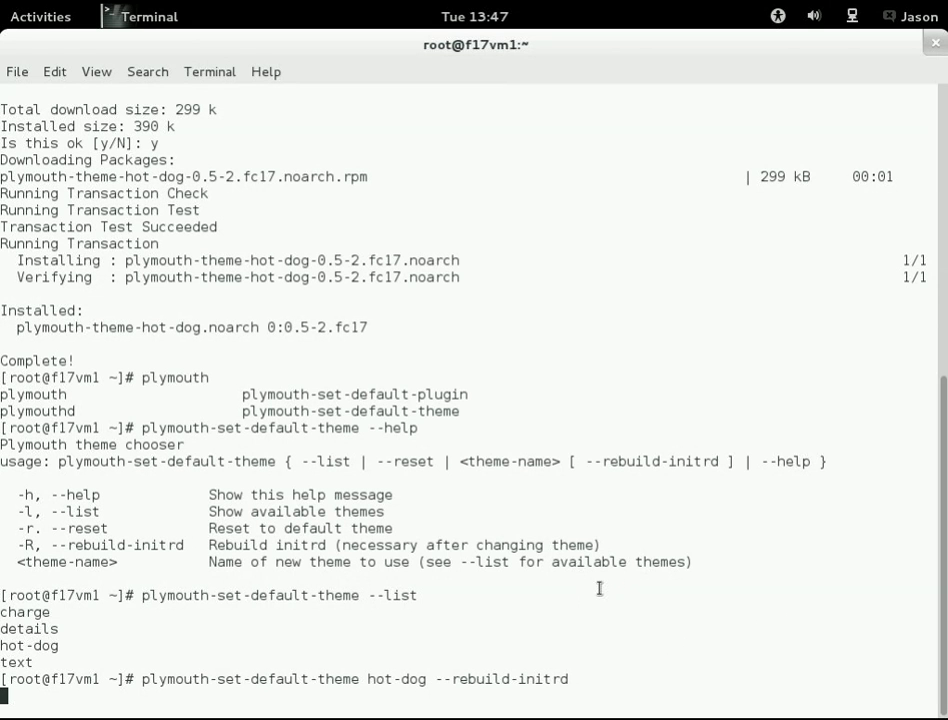
mouse_move(640, 632)
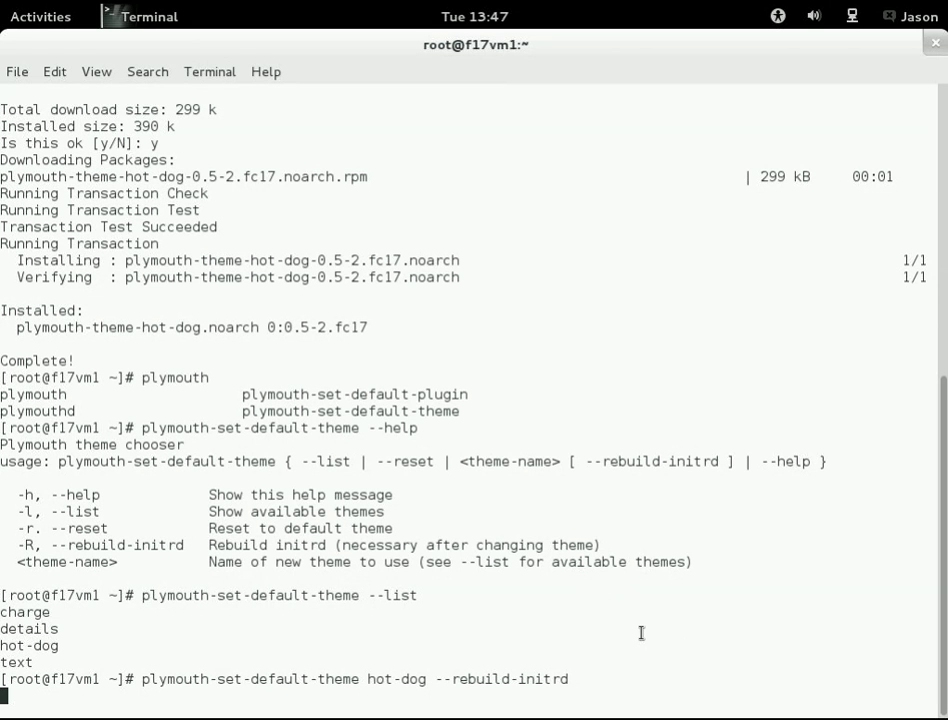
key(Return)
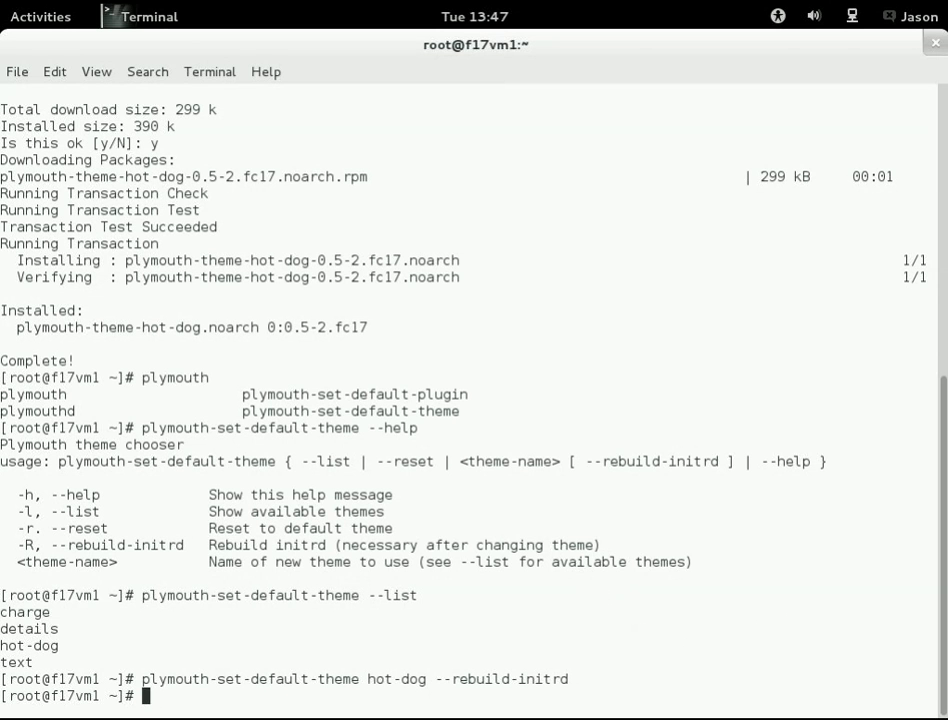
text(all done)
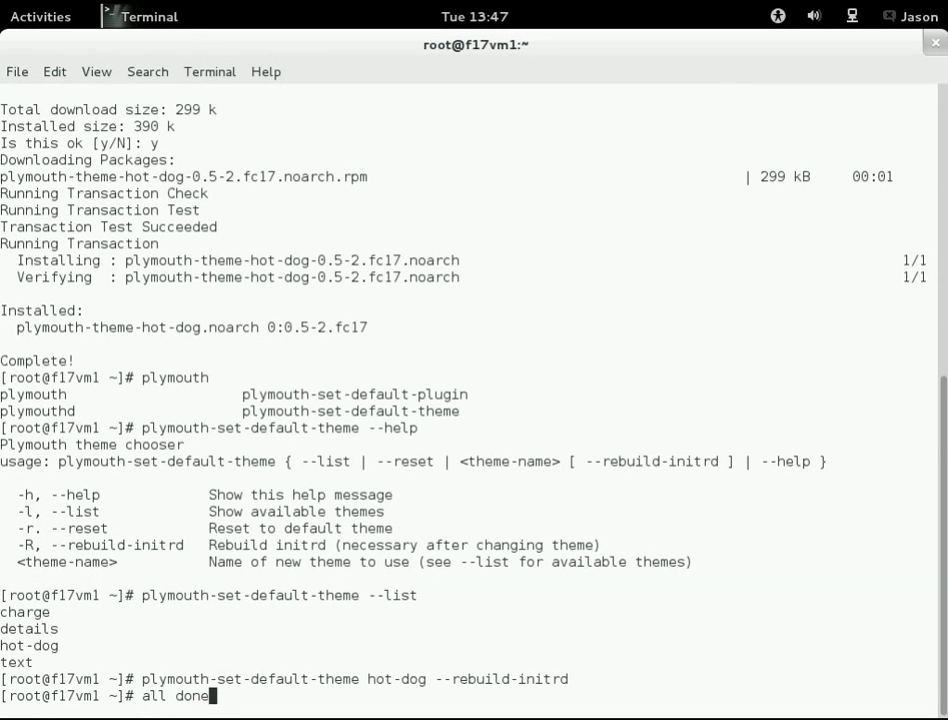
Step: Restart the computer from the user menu's Power Off dialog
click(912, 16)
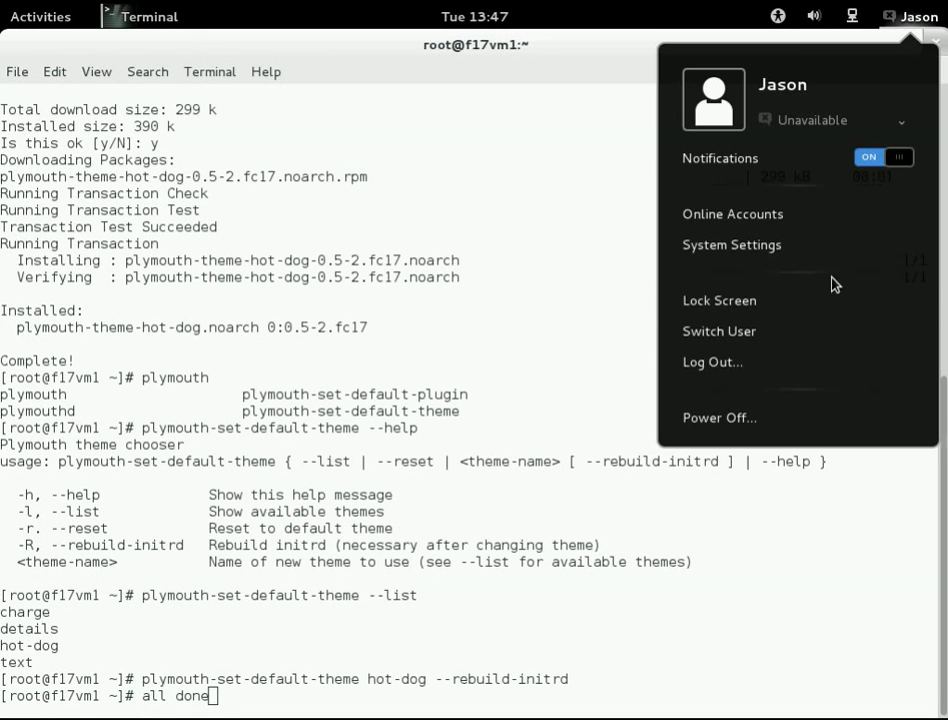
click(720, 418)
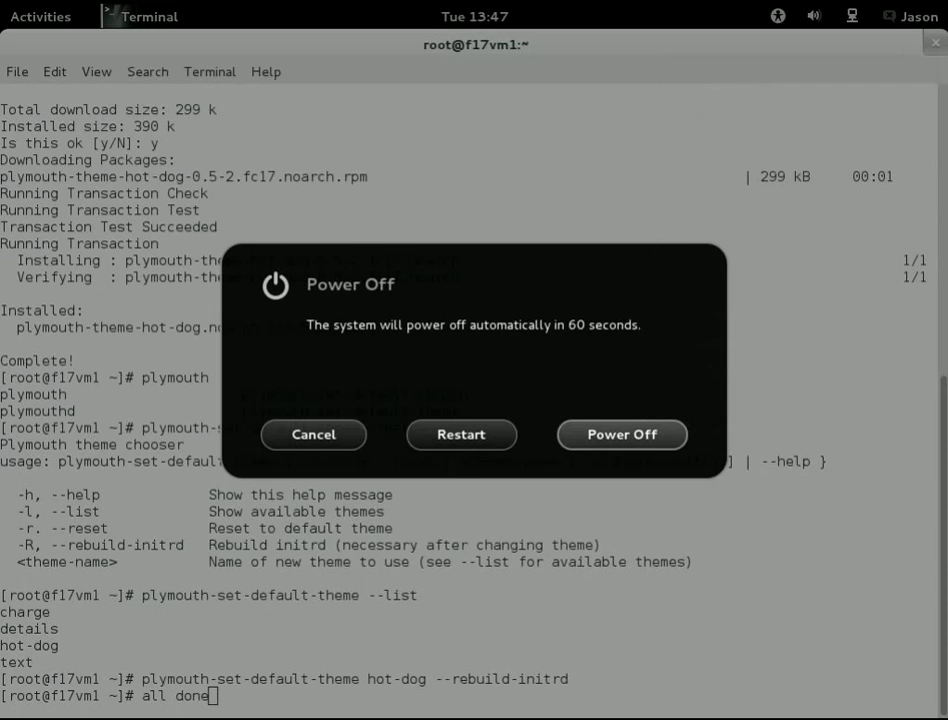
click(460, 434)
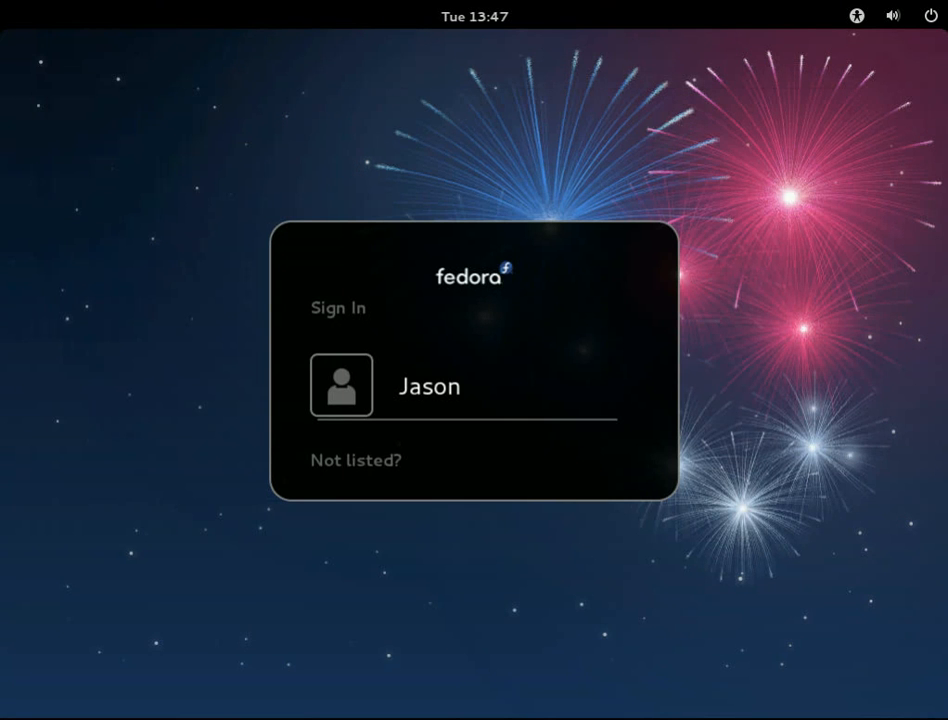
Step: Sign back in after the reboot and open a fresh terminal showing 'hot dawg!'
click(932, 16)
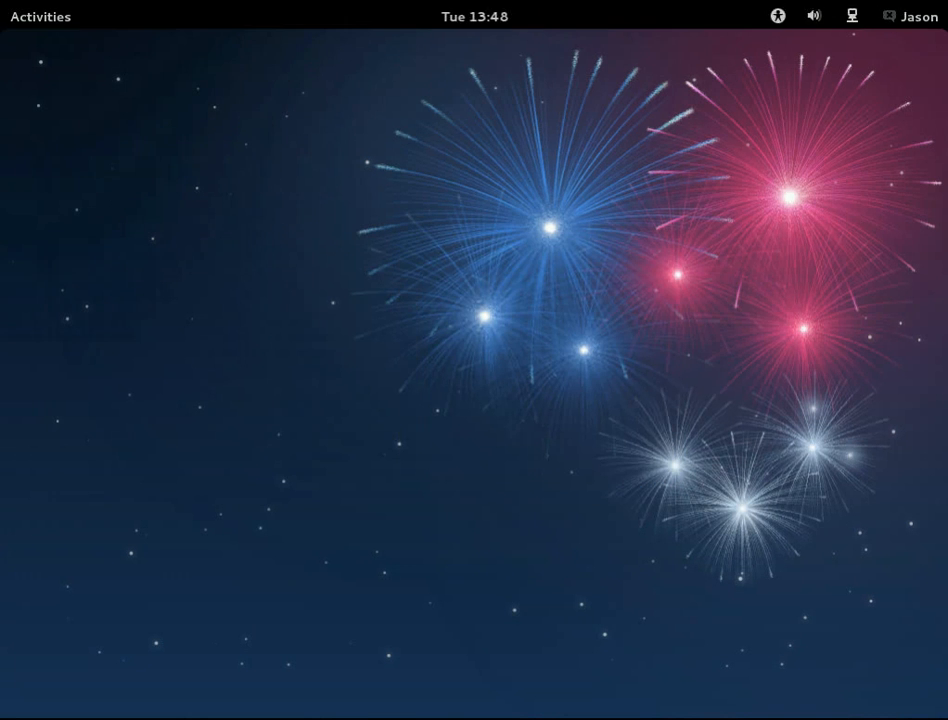
click(40, 16)
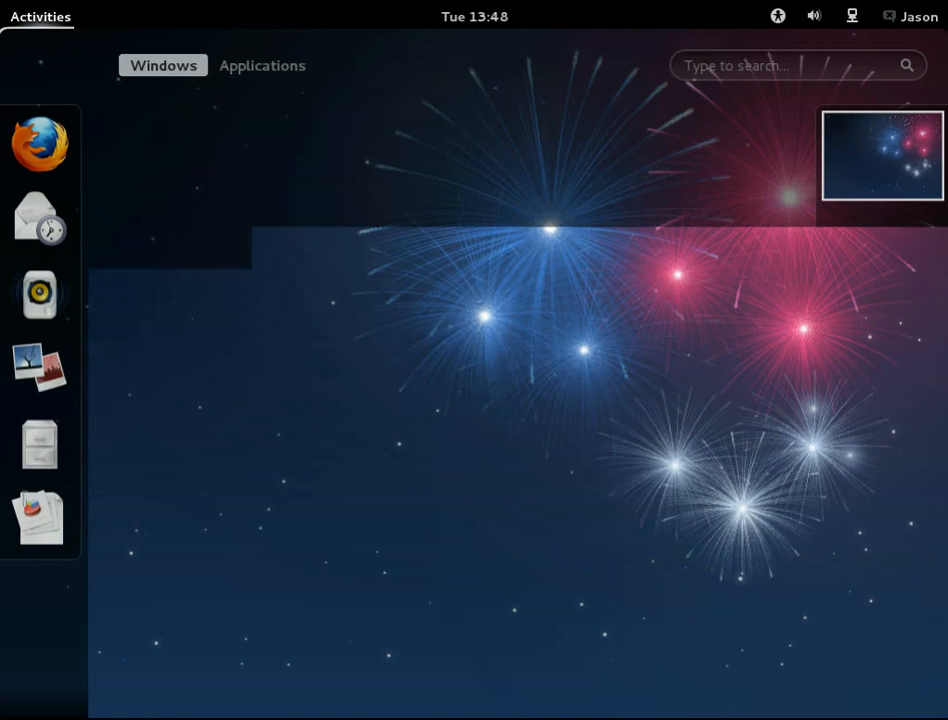
click(40, 16)
text(hot dawg)
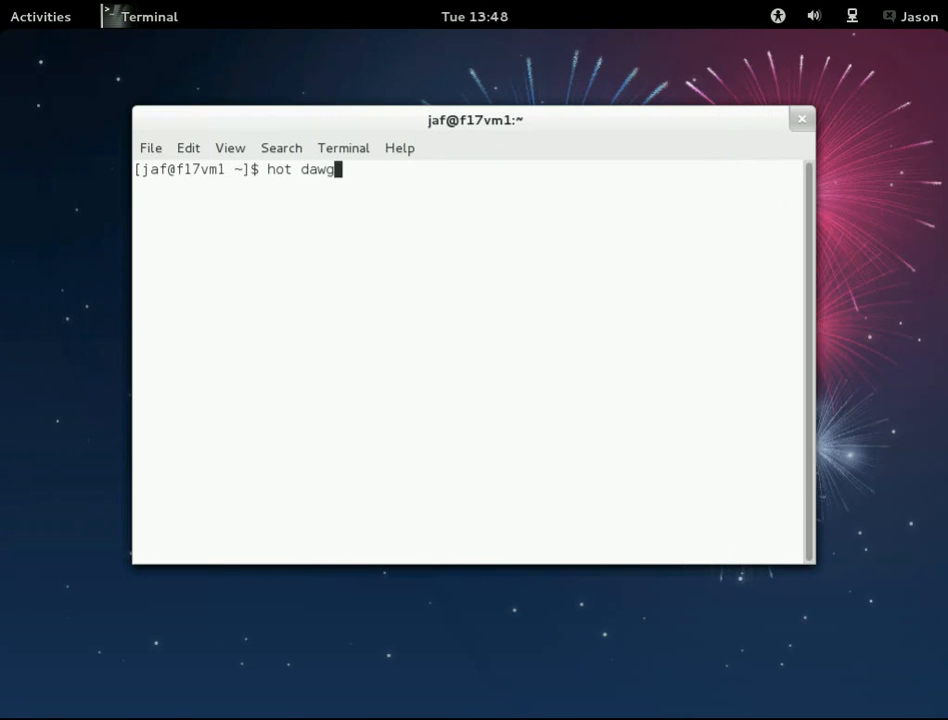
text(!)
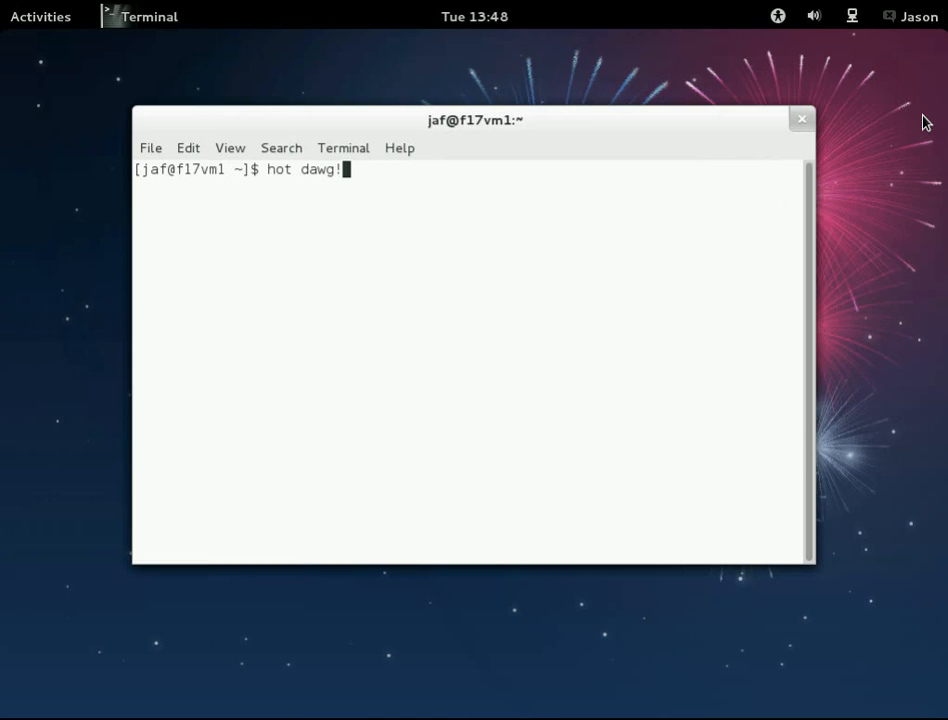